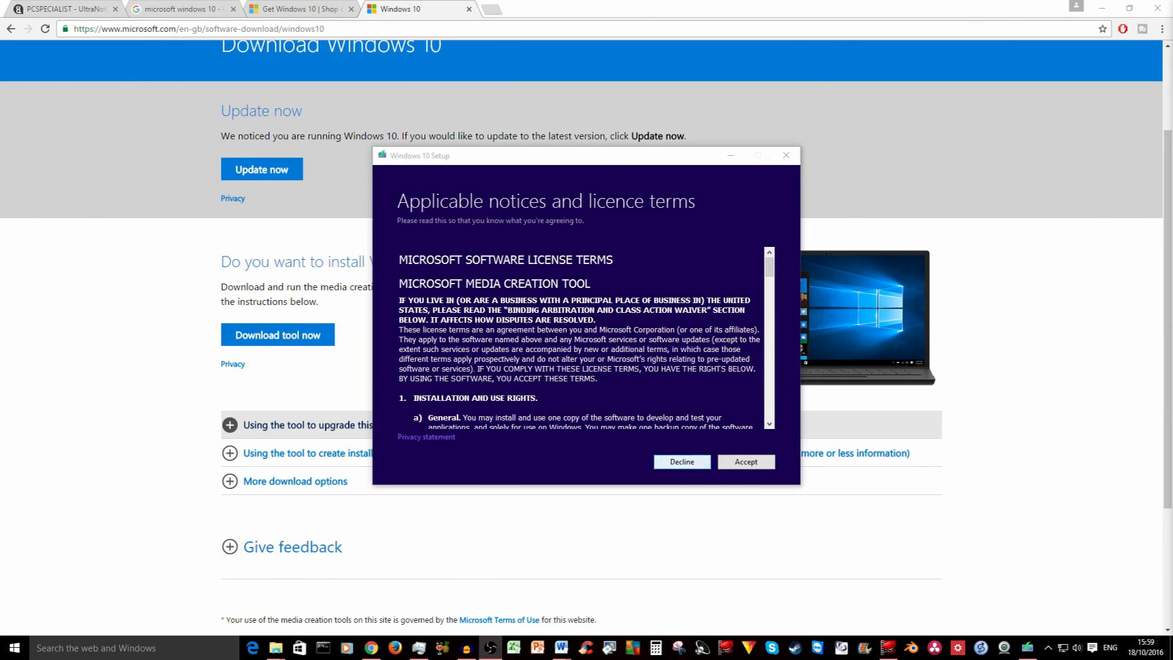
Accept the Windows 10 Setup licence terms
{"action": "left_click", "coordinate": [746, 461]}
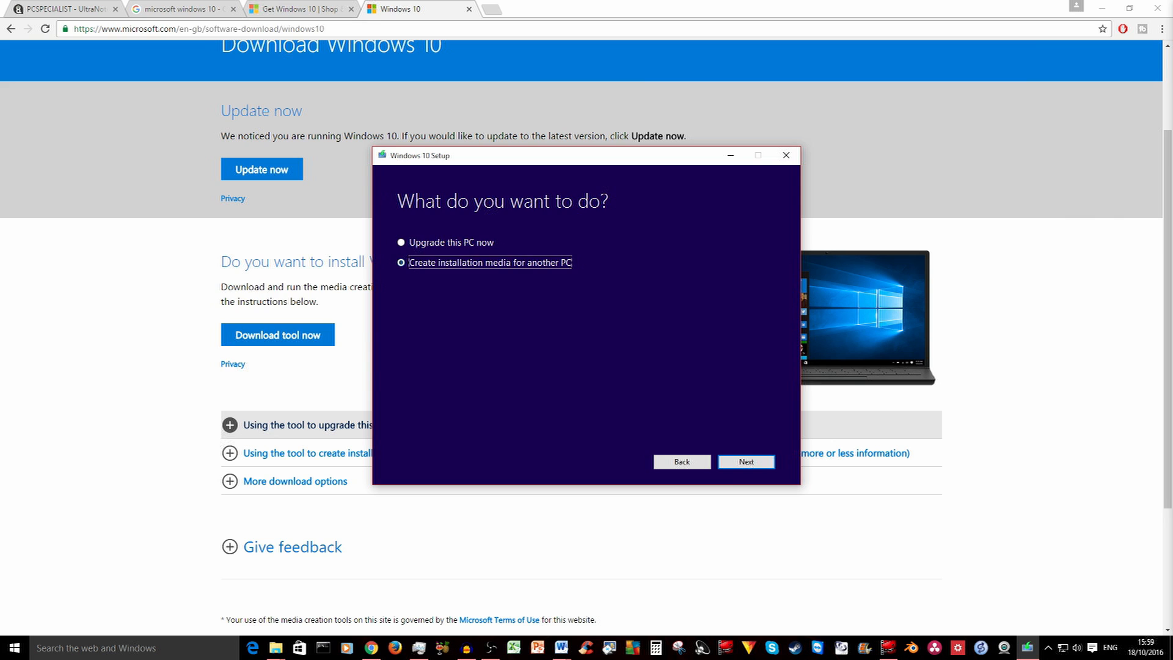